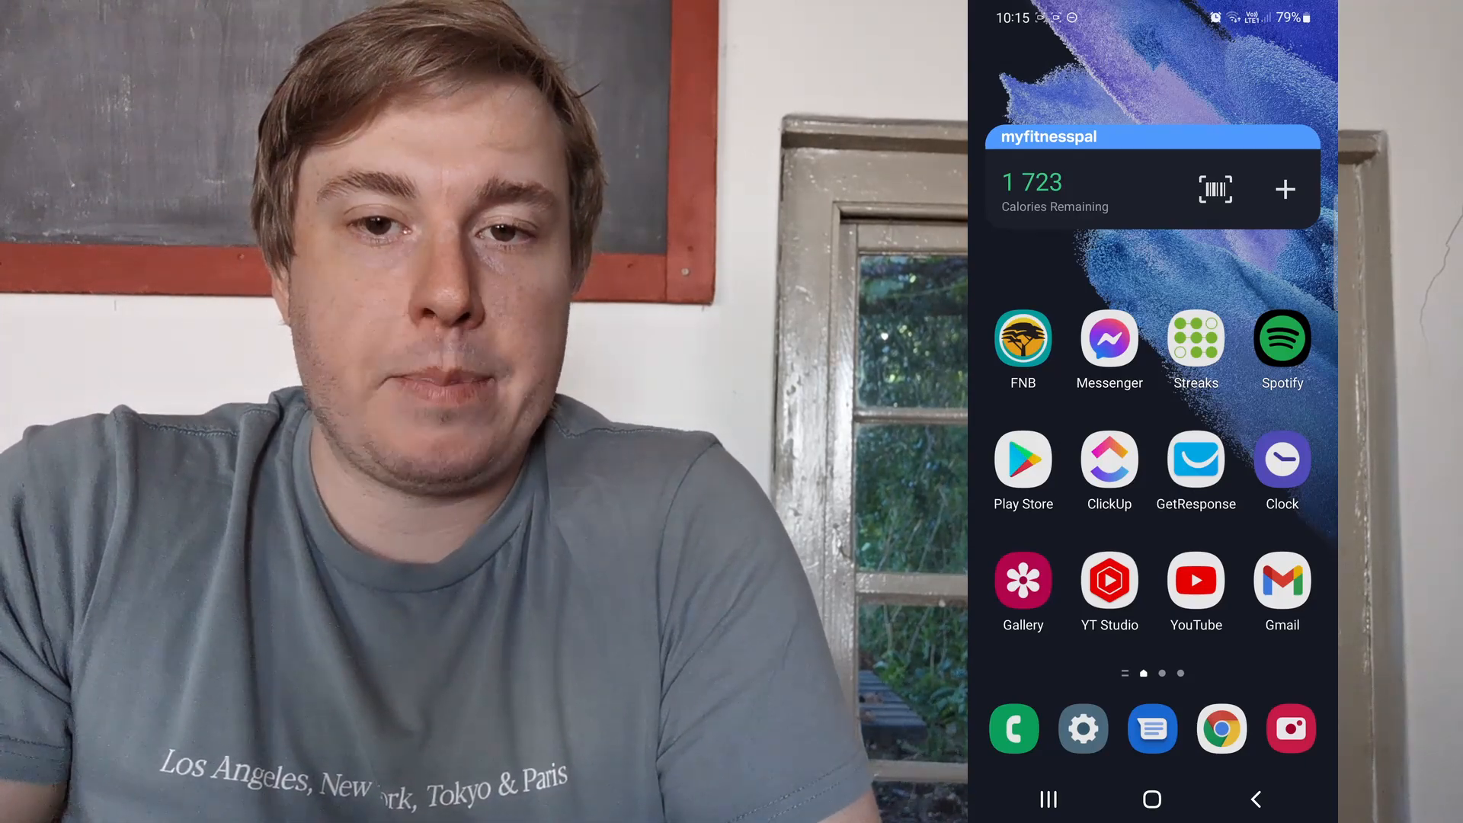
Step: Launch Google Play Store from the phone's home screen icon
left_click(1023, 458)
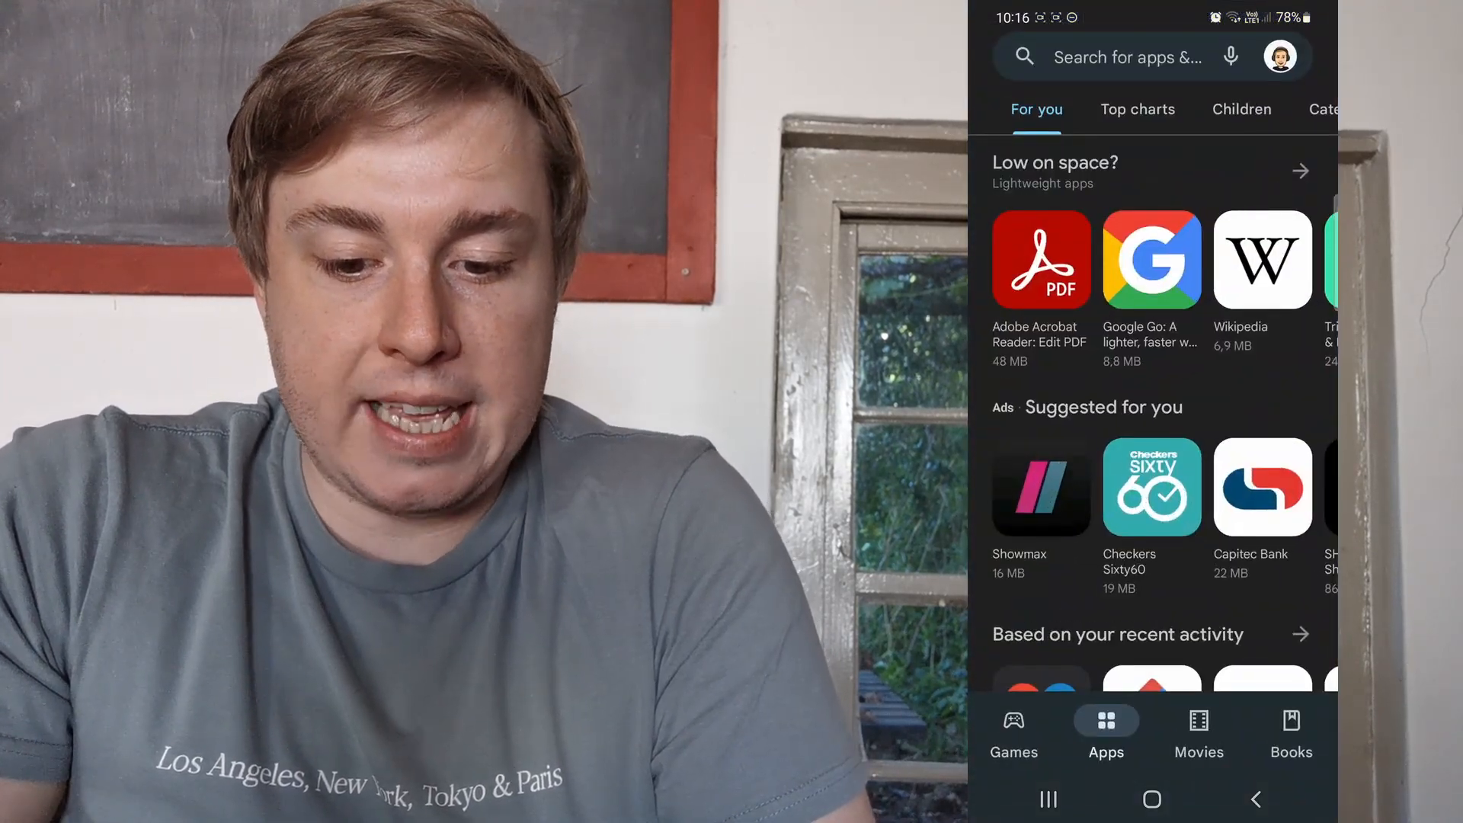
Step: Search 'google tran' and open the Google Translate app page from the suggestions
type("g")
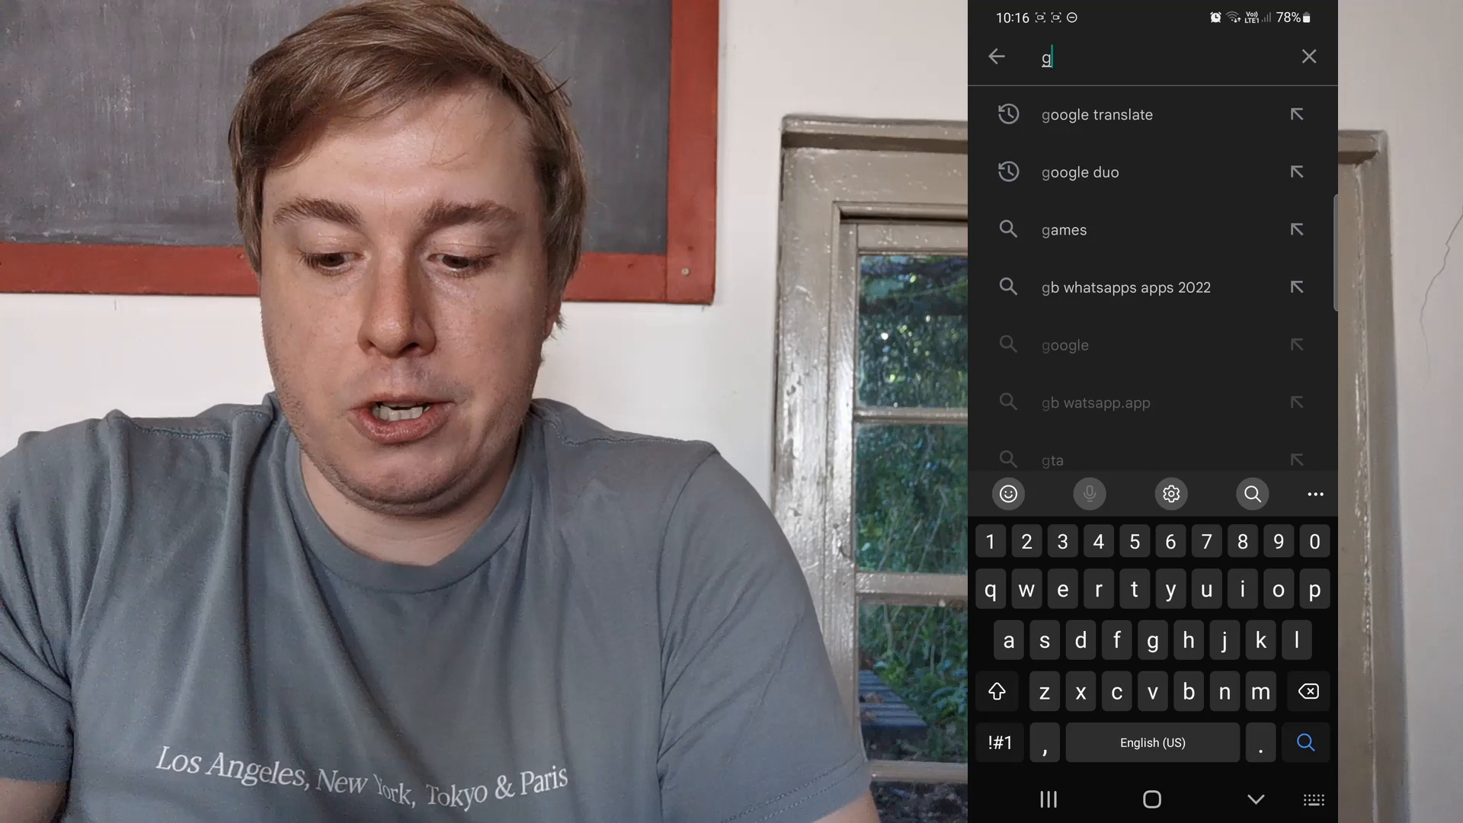
type("oogle tran")
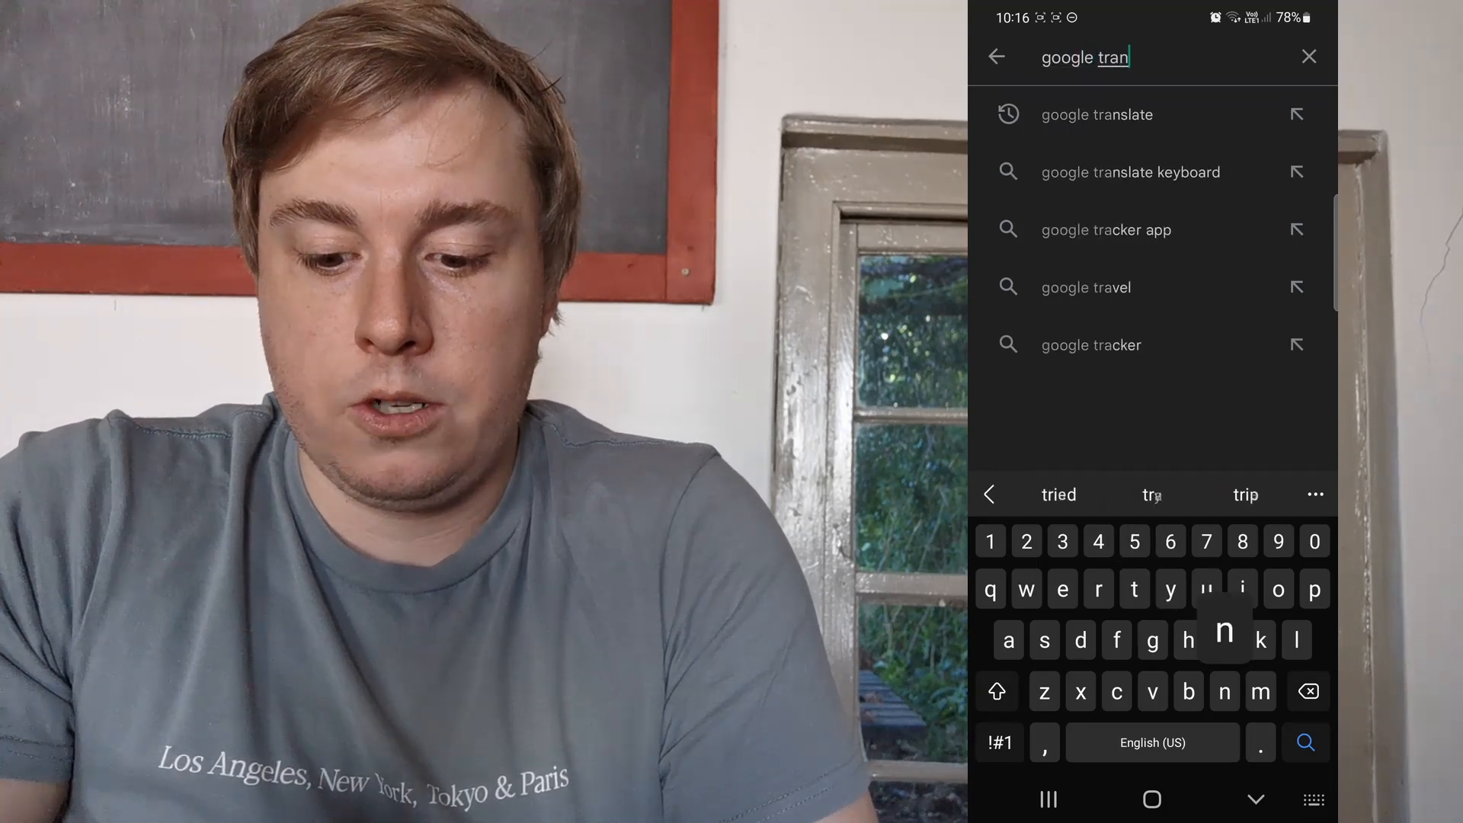
left_click(1096, 113)
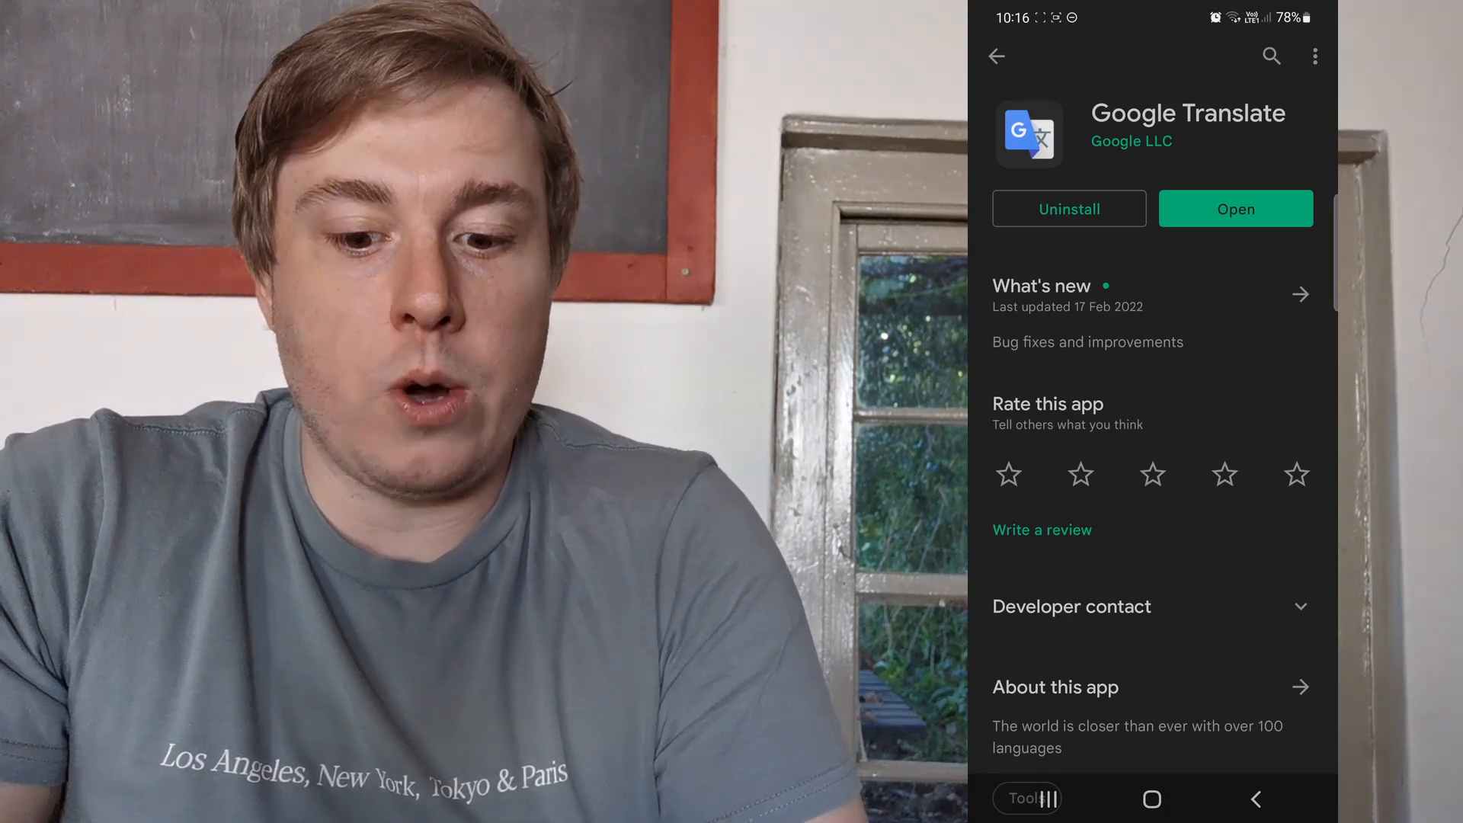
Step: Go back to the store home and open Settings from the profile avatar menu
left_click(996, 56)
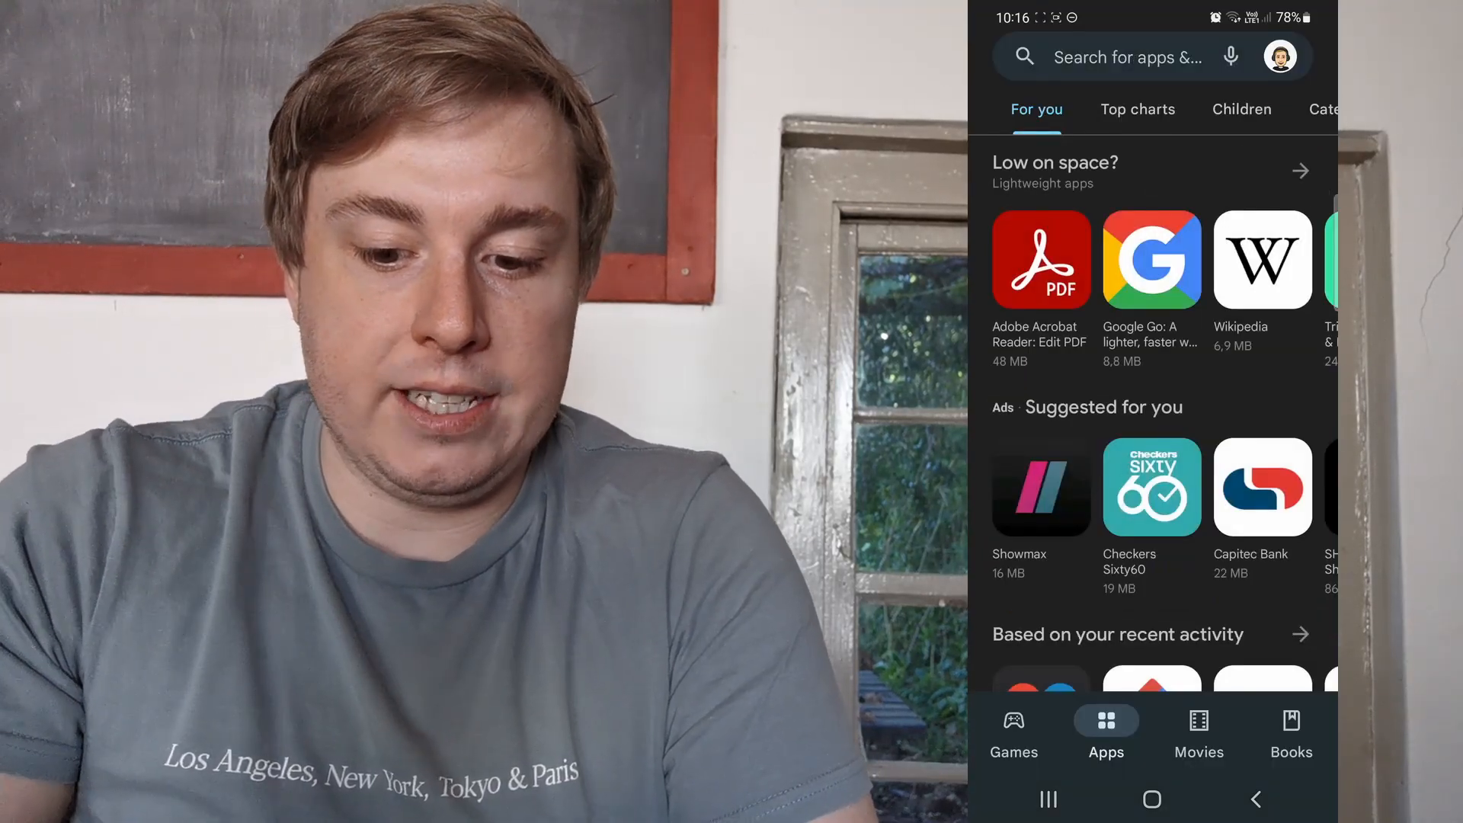
left_click(1280, 55)
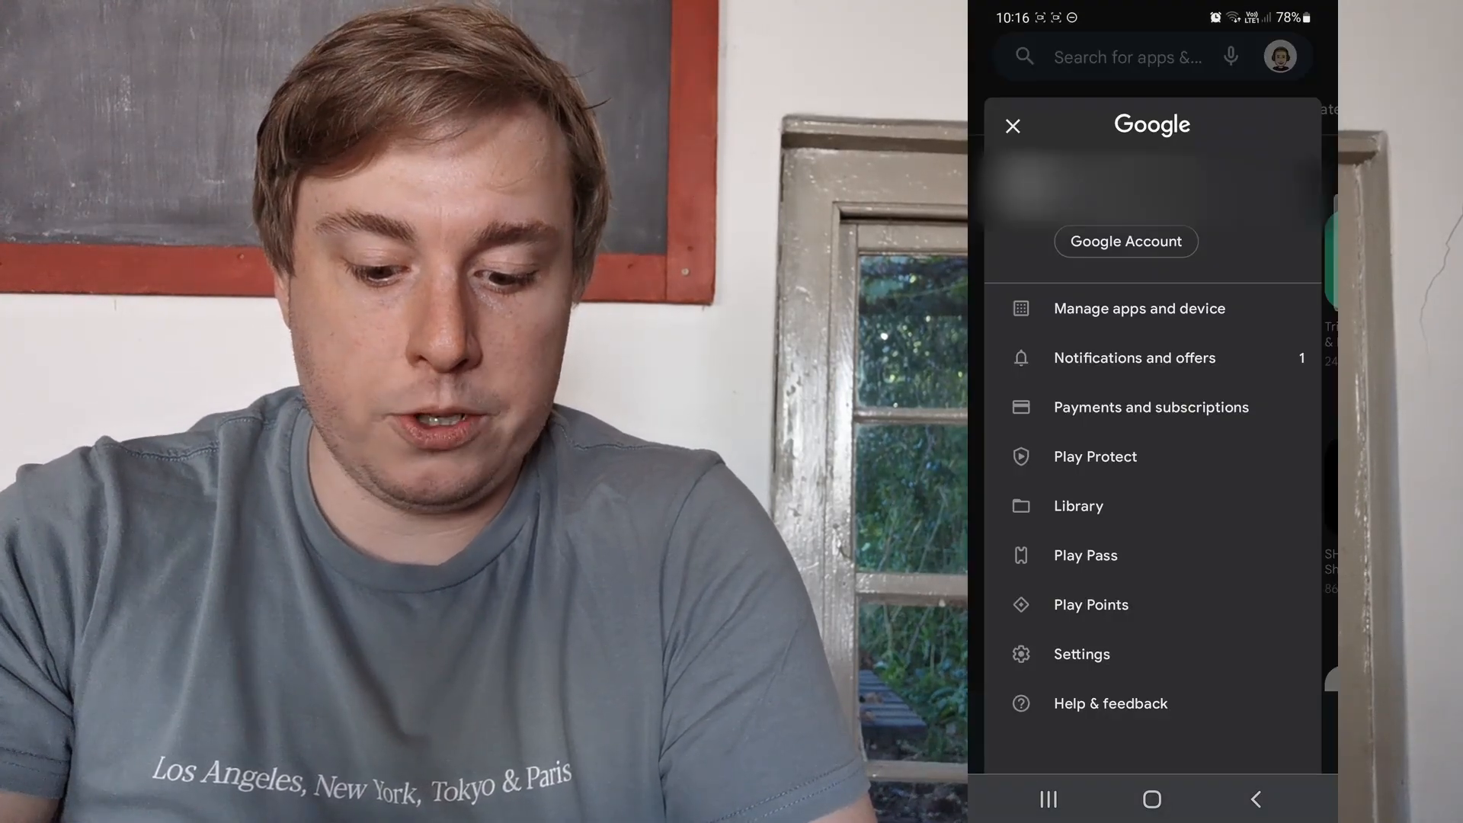
left_click(1081, 653)
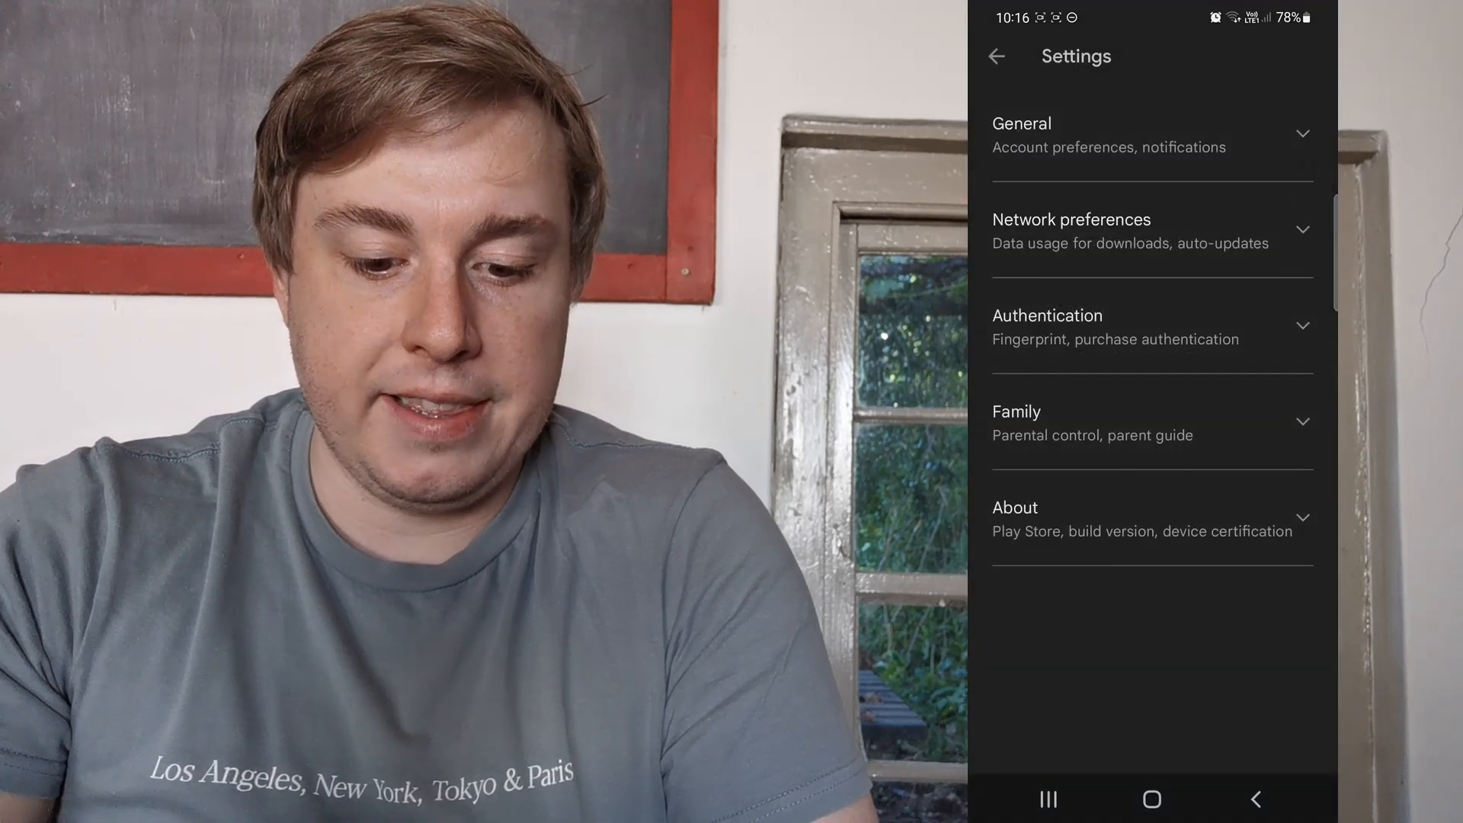
Step: Under Network preferences, set Auto-update apps to Over Wi-Fi only
left_click(1151, 232)
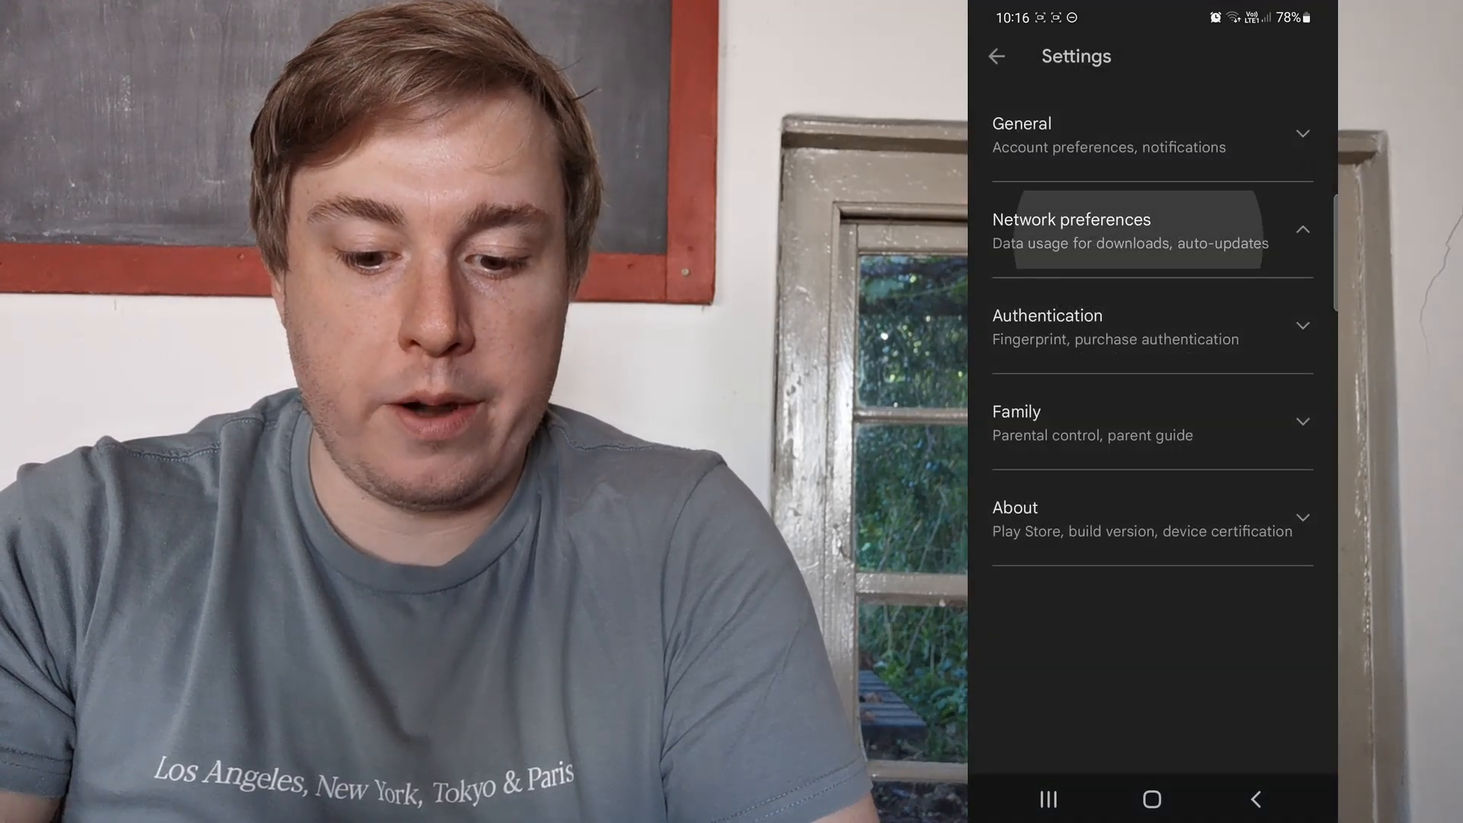
left_click(1071, 229)
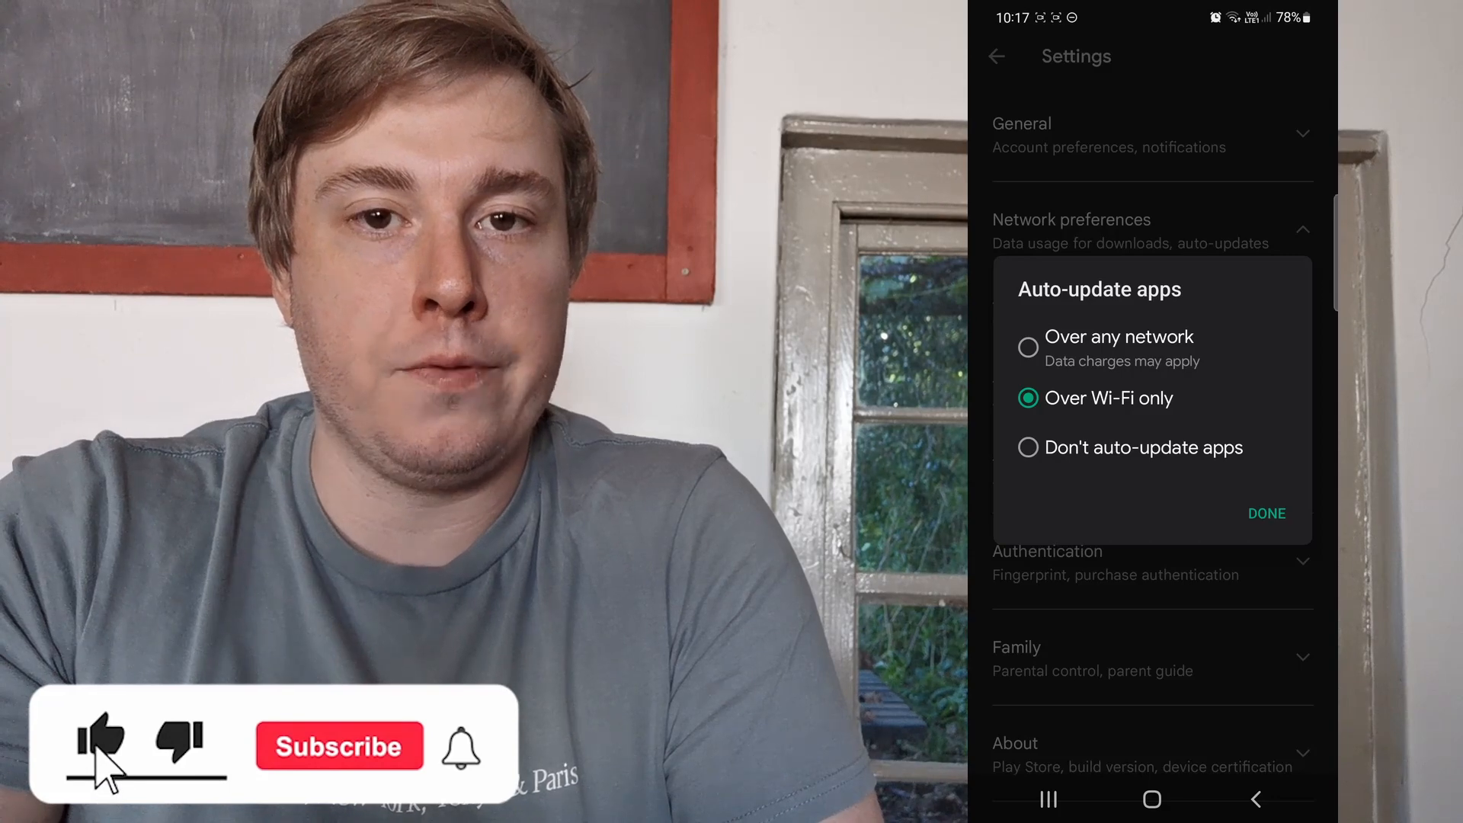
left_click(338, 745)
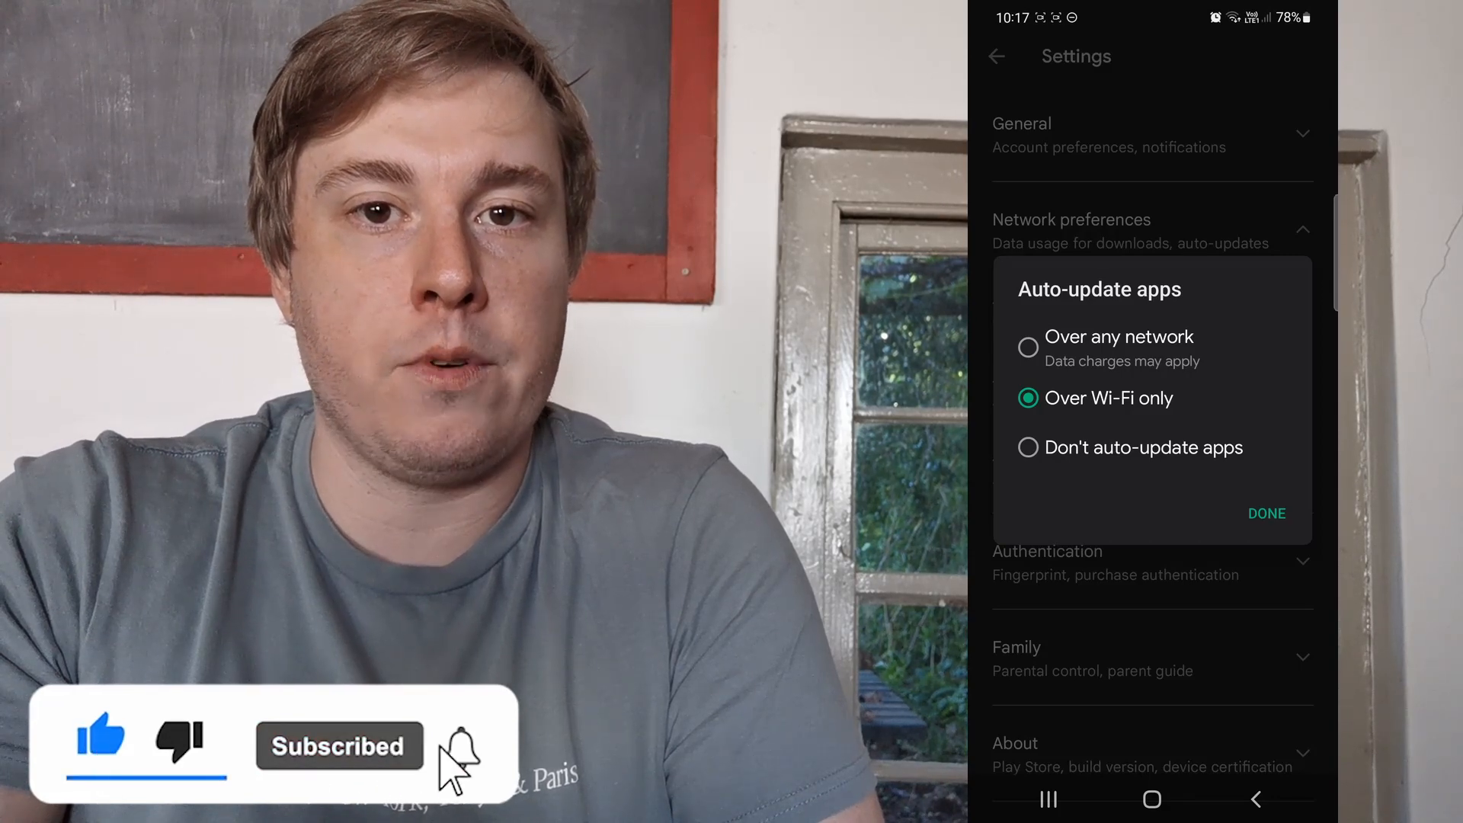